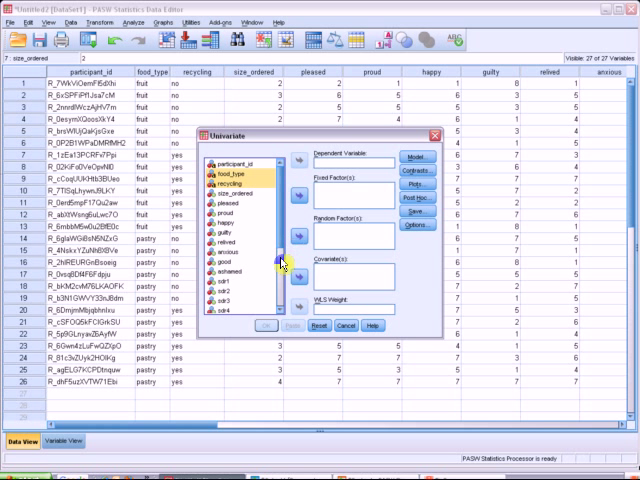
Scroll the variable list to reach fries_percent for the Dependent Variable box
scroll(down, 3)
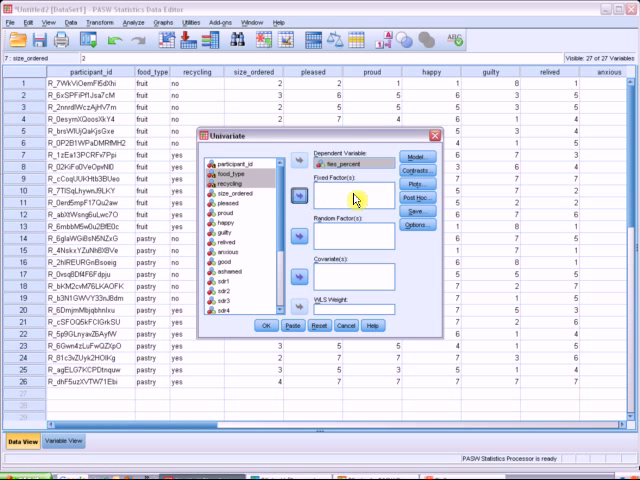
Define a profile plot with recycling on the horizontal axis and food_type as separate lines
click(420, 184)
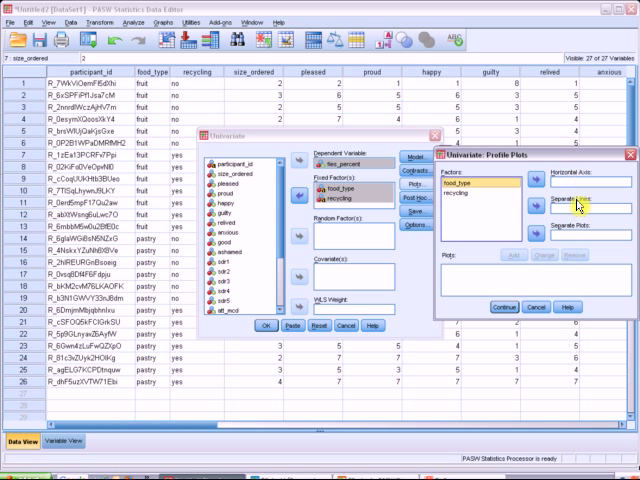
click(460, 196)
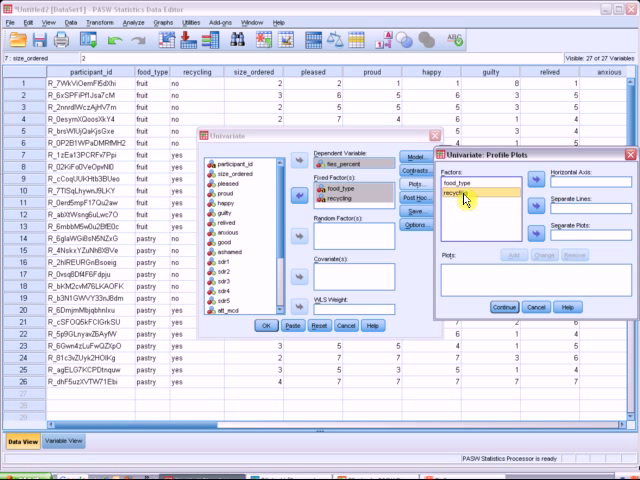
click(470, 184)
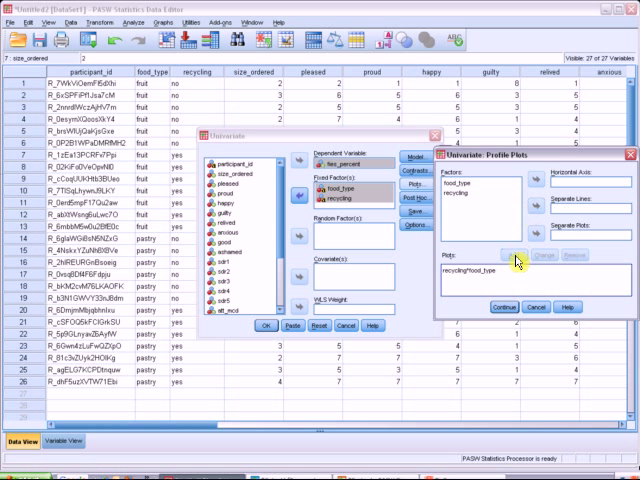
click(504, 306)
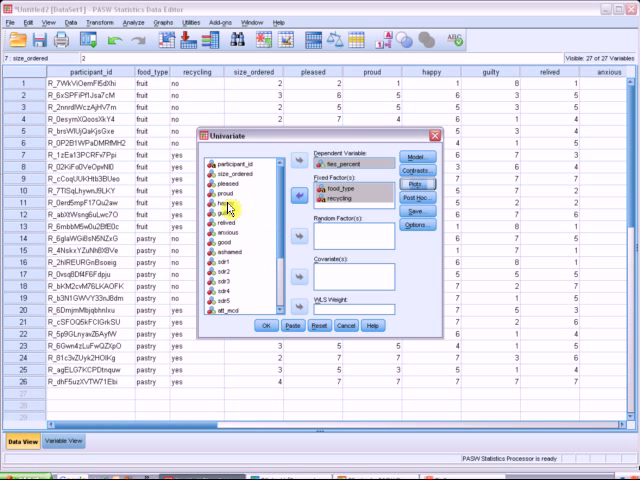
Move happy into the Covariate(s) box before running the analysis
click(224, 212)
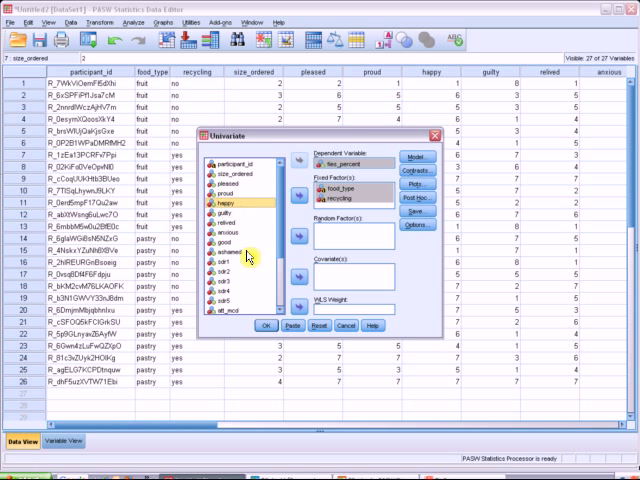
click(304, 276)
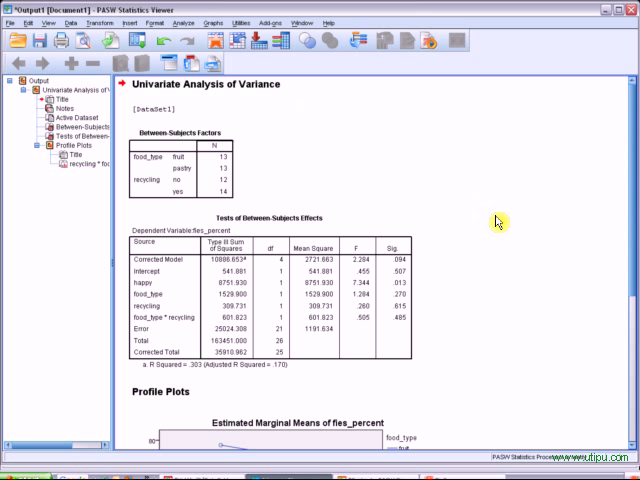
scroll(down, 3)
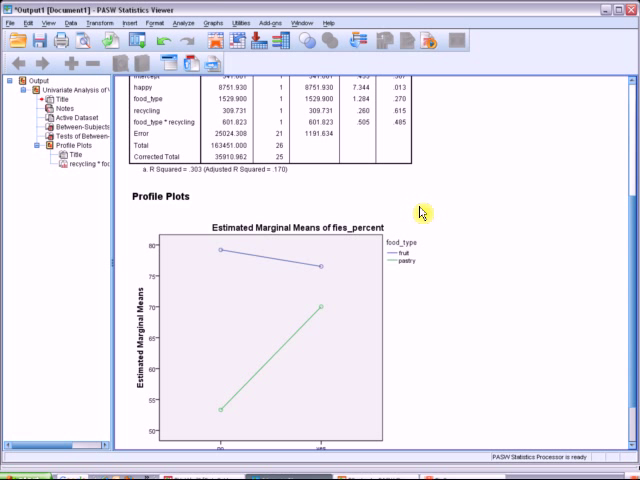
mouse_move(384, 208)
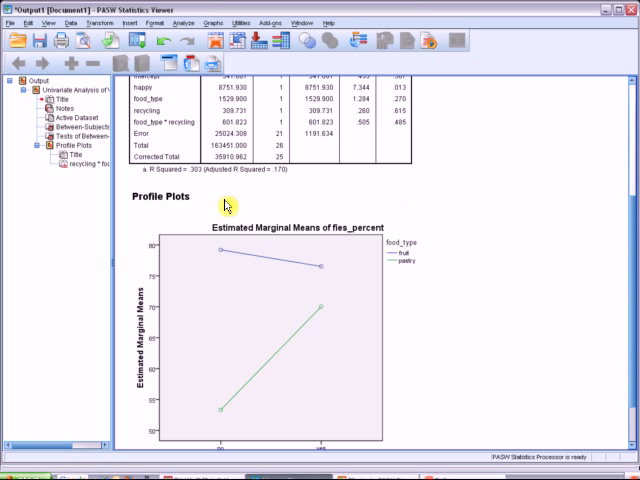
mouse_move(158, 212)
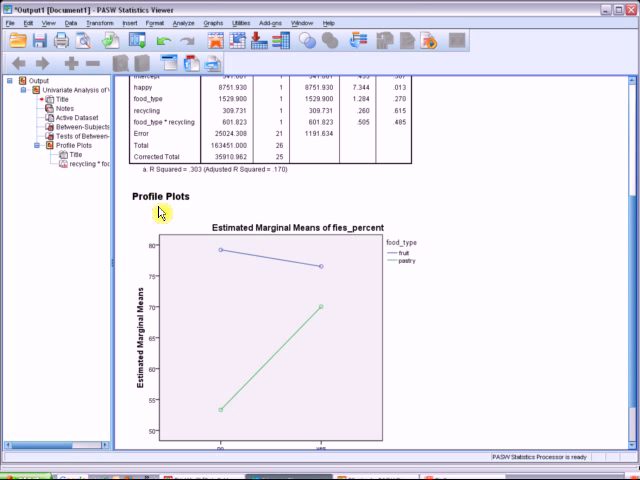
mouse_move(288, 218)
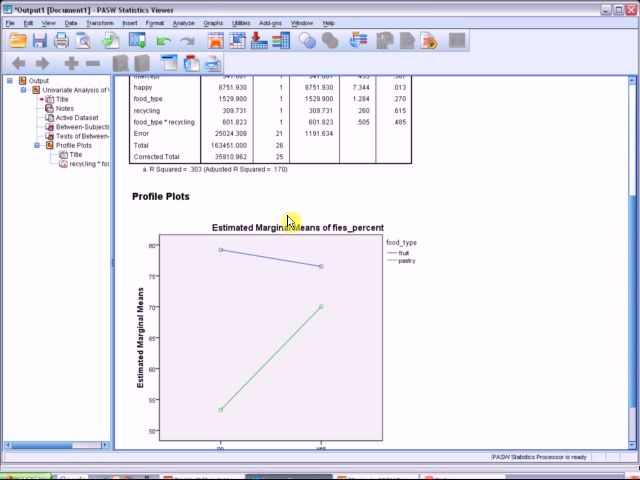
mouse_move(406, 216)
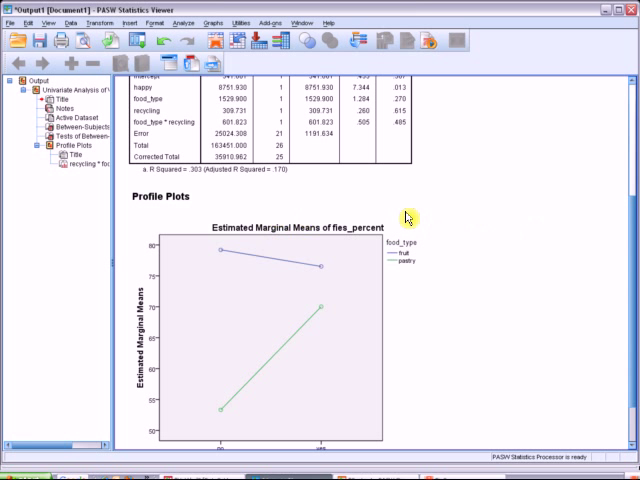
mouse_move(228, 364)
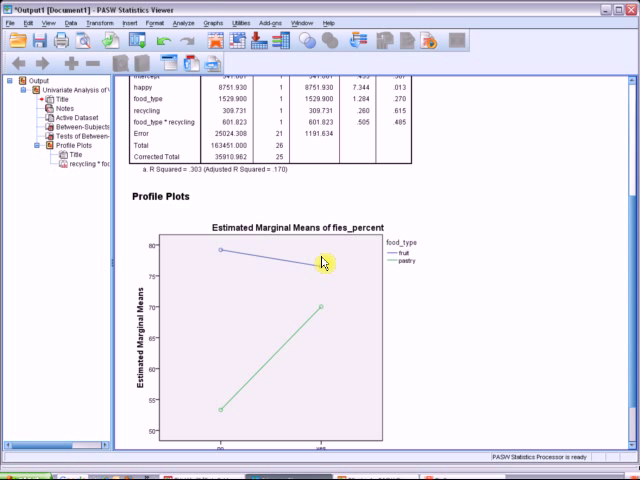
mouse_move(438, 252)
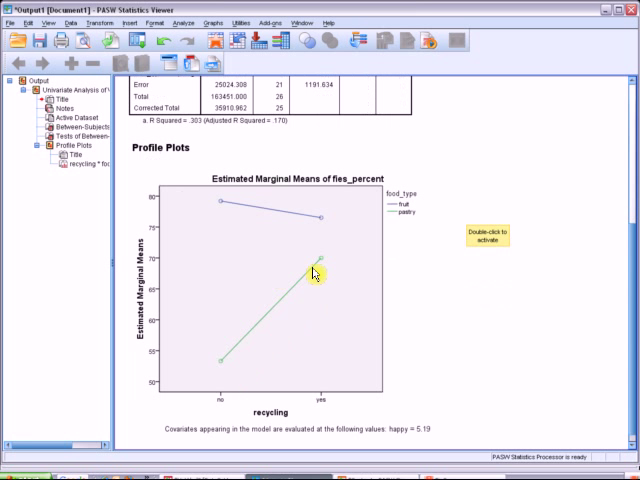
mouse_move(244, 360)
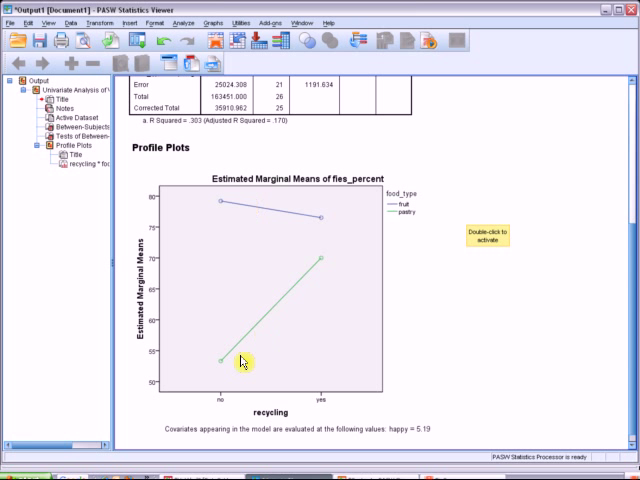
mouse_move(492, 312)
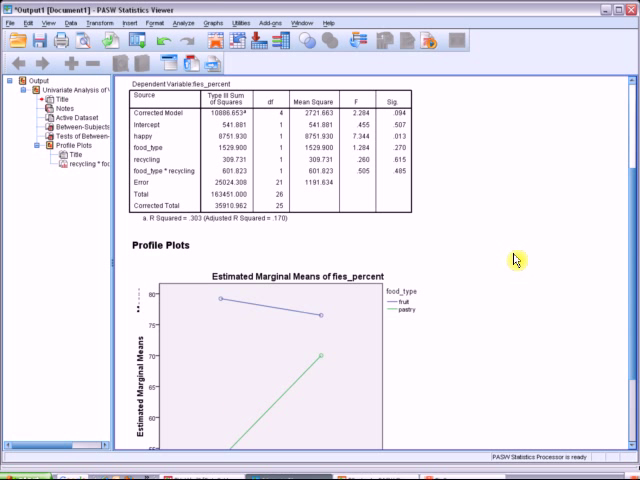
mouse_move(148, 228)
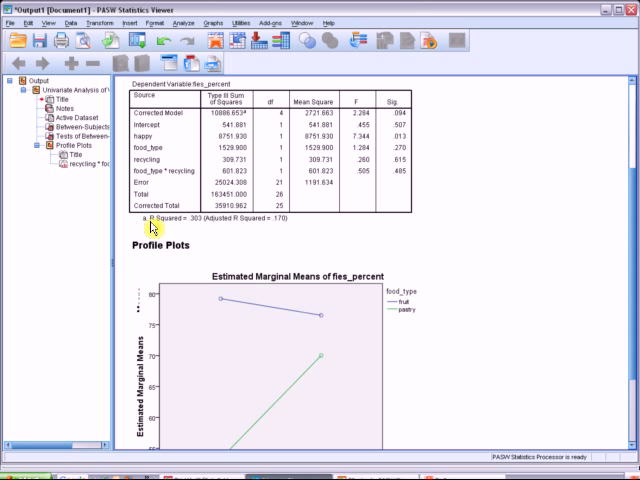
mouse_move(192, 228)
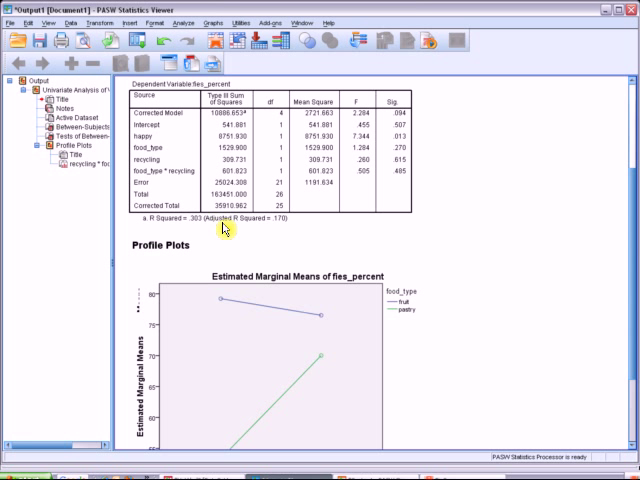
mouse_move(408, 228)
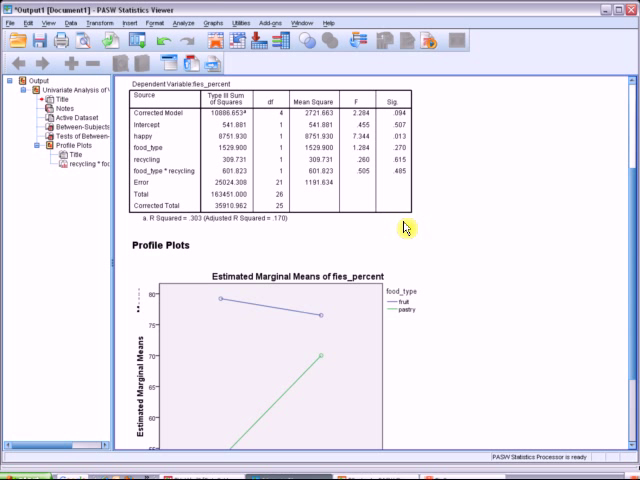
mouse_move(468, 224)
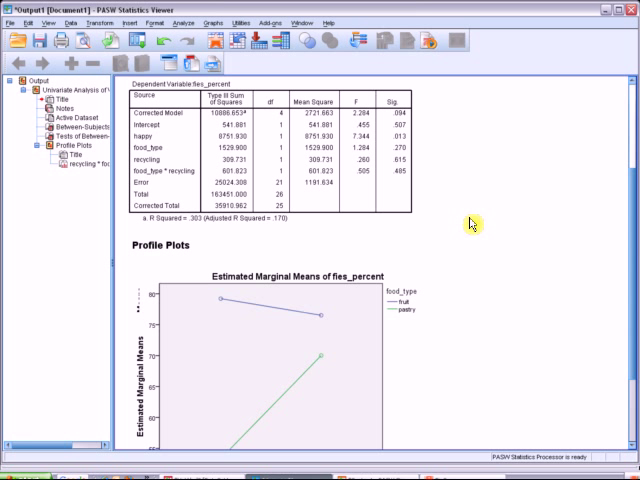
mouse_move(444, 228)
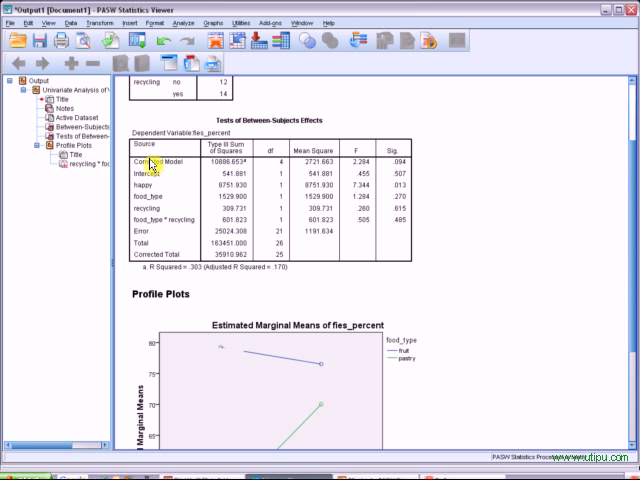
mouse_move(408, 166)
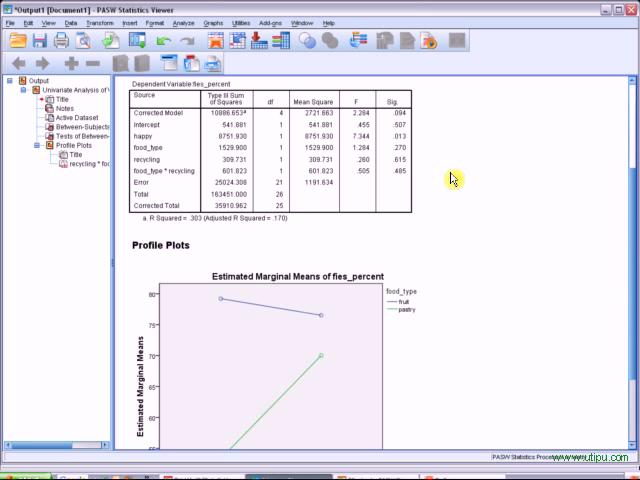
mouse_move(476, 240)
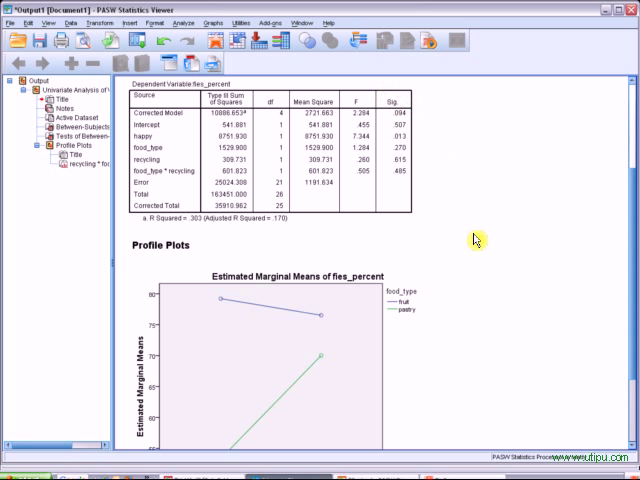
scroll(down, 3)
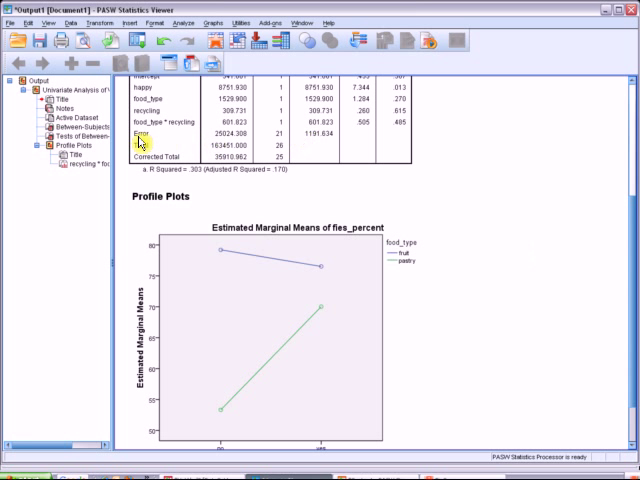
mouse_move(336, 144)
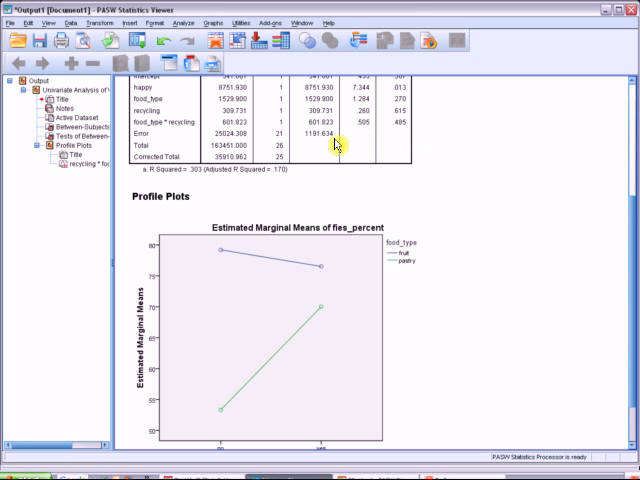
mouse_move(444, 152)
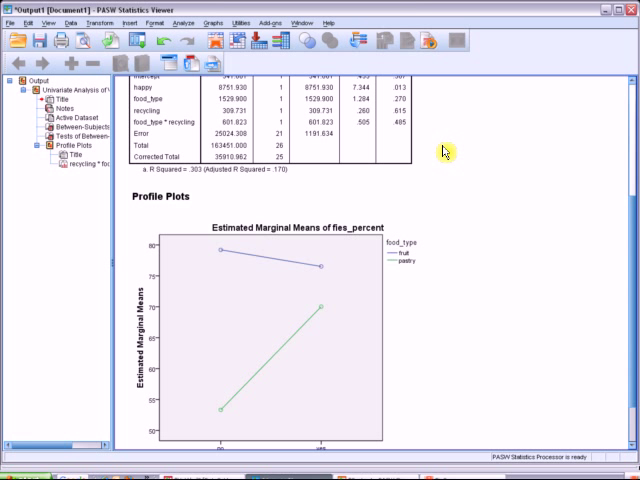
mouse_move(452, 156)
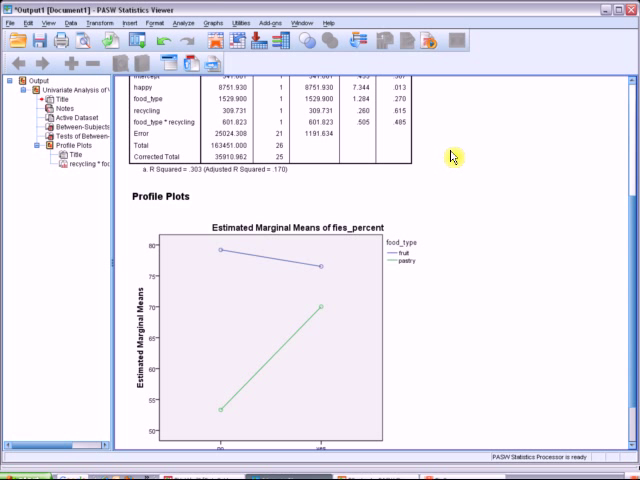
scroll(down, 3)
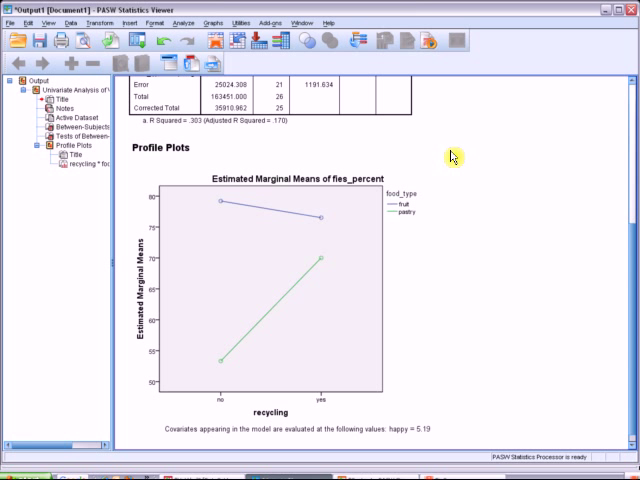
mouse_move(496, 204)
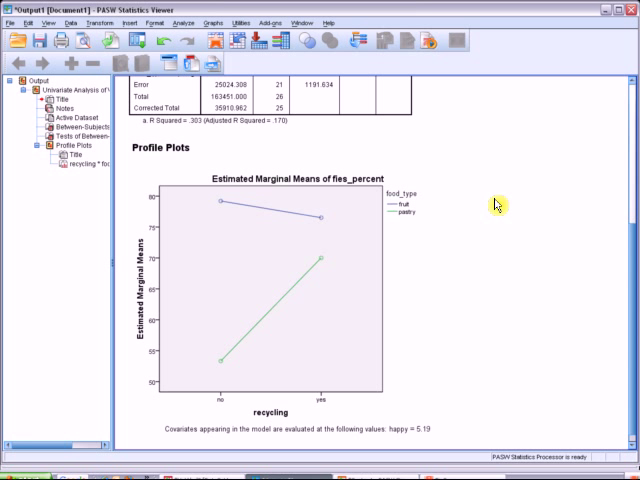